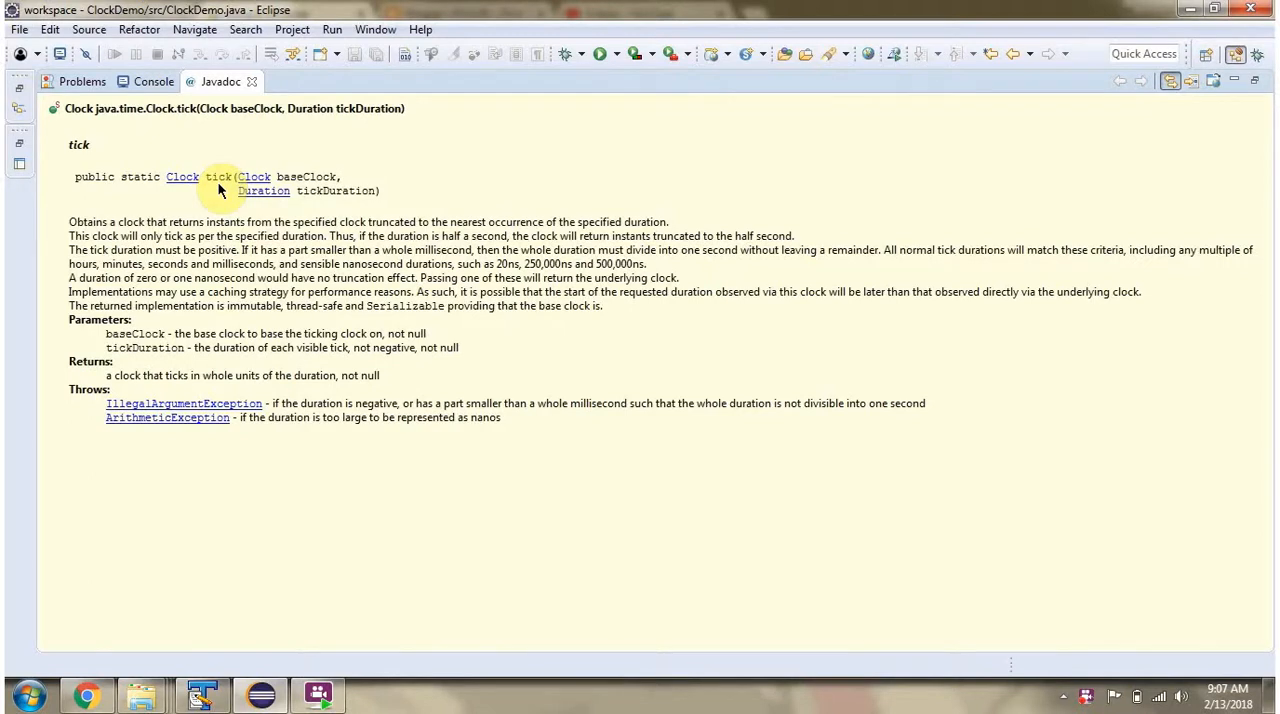
# - Leave the Clock.tick Javadoc and bring back the ClockDemo.java editor
pyautogui.click(100, 80)
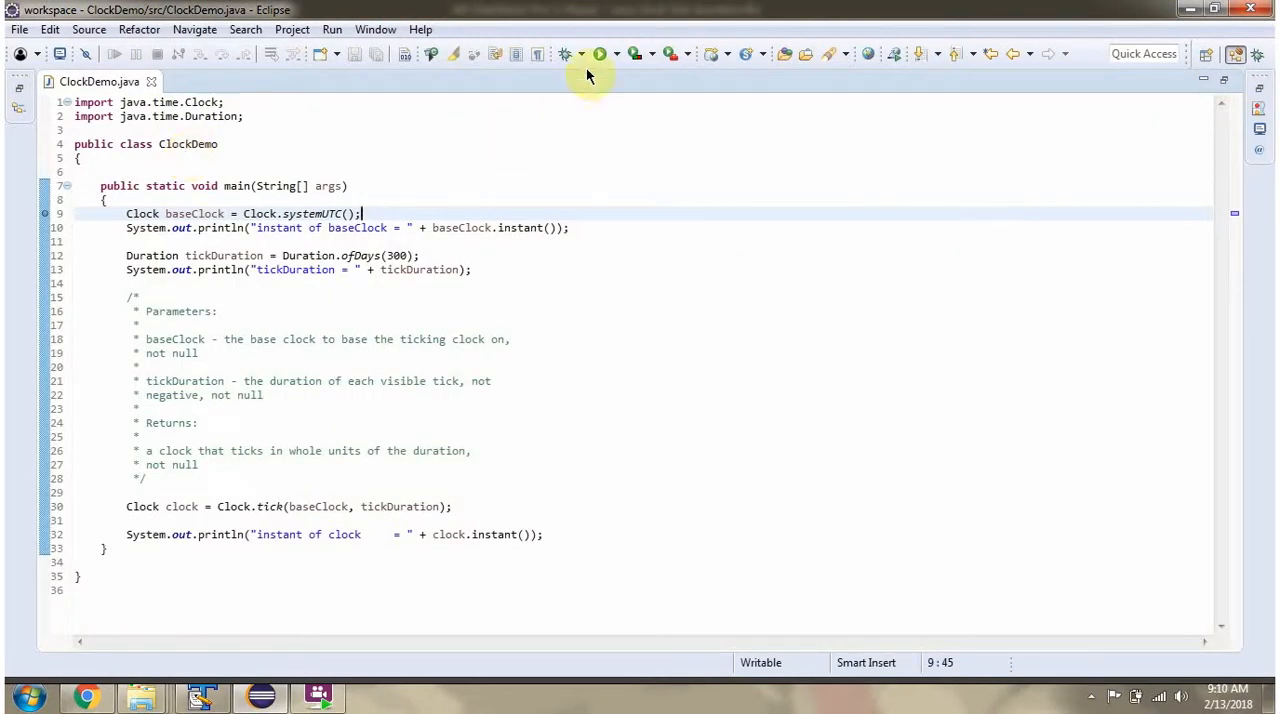
pyautogui.moveTo(564, 54)
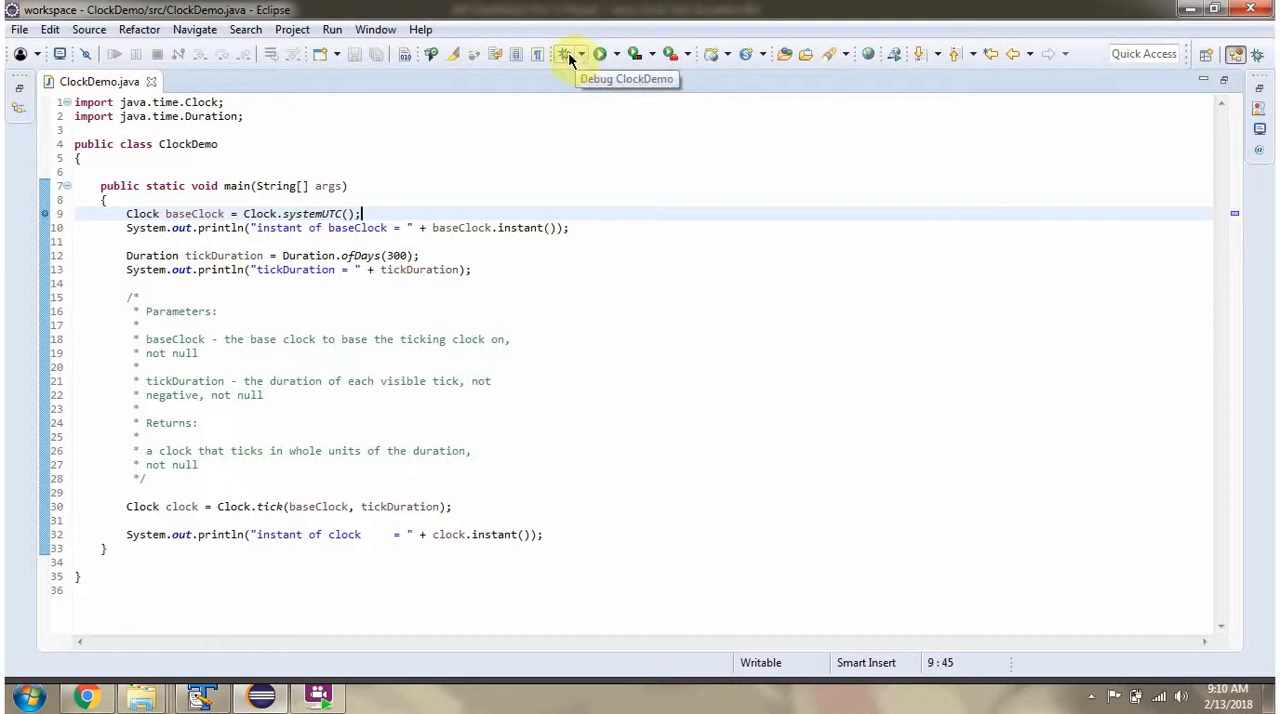
# - Launch ClockDemo under the debugger so it pauses at the baseClock print line
pyautogui.click(564, 54)
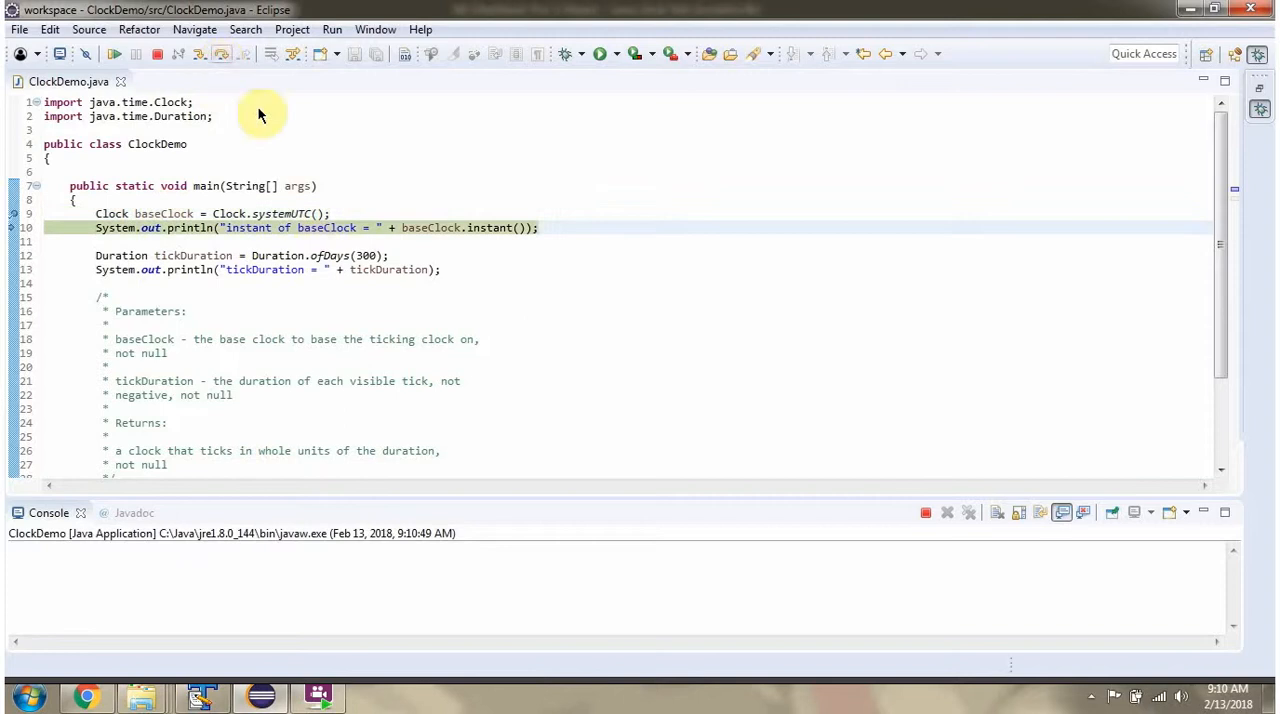
pyautogui.moveTo(444, 244)
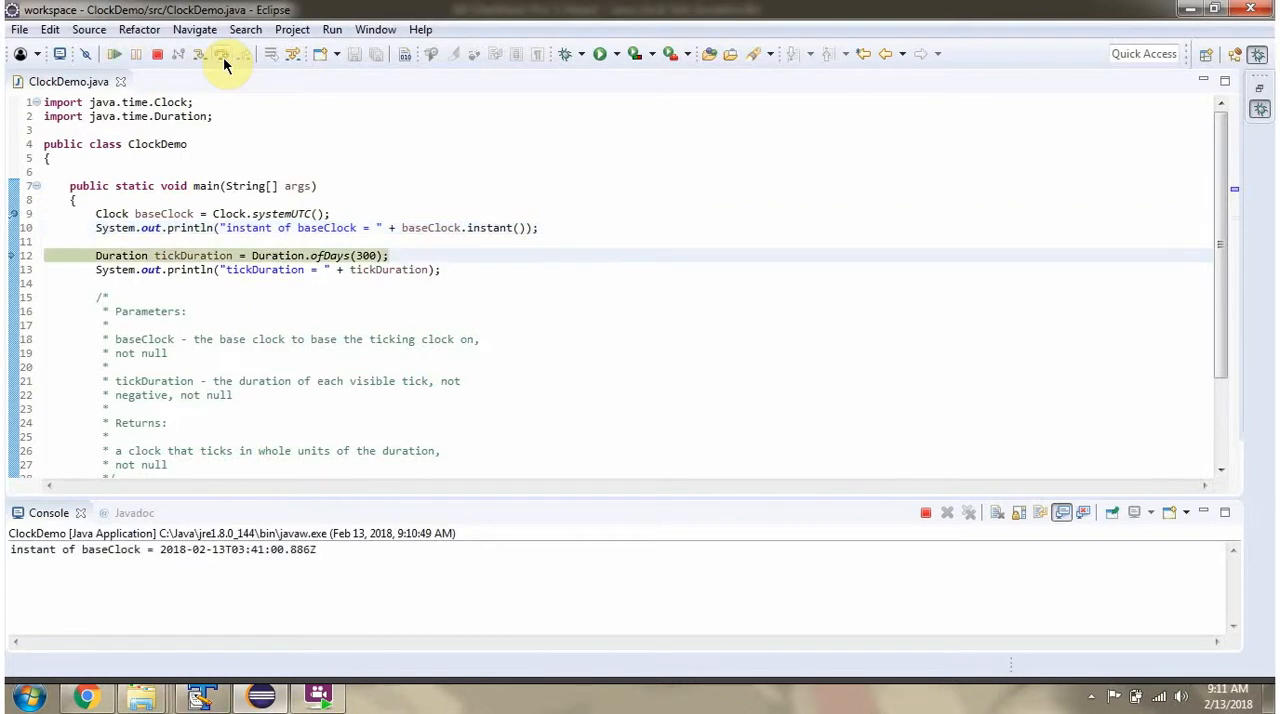
pyautogui.moveTo(284, 558)
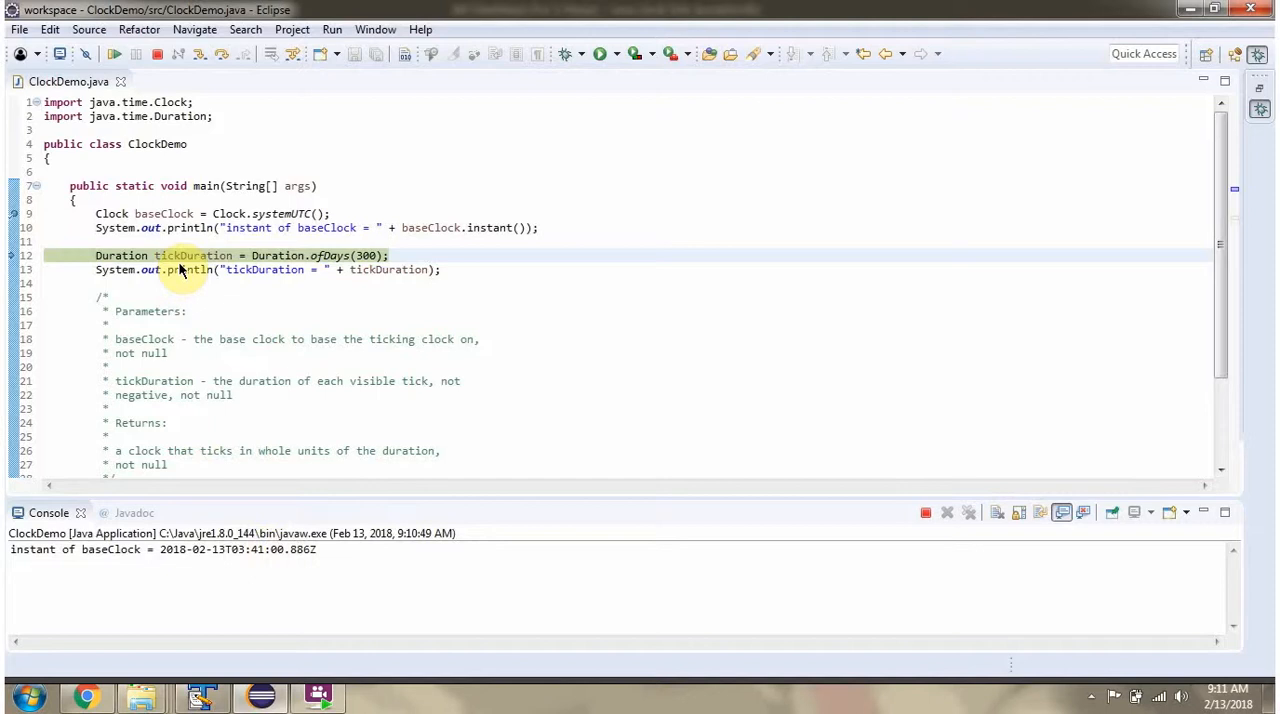
pyautogui.moveTo(230, 264)
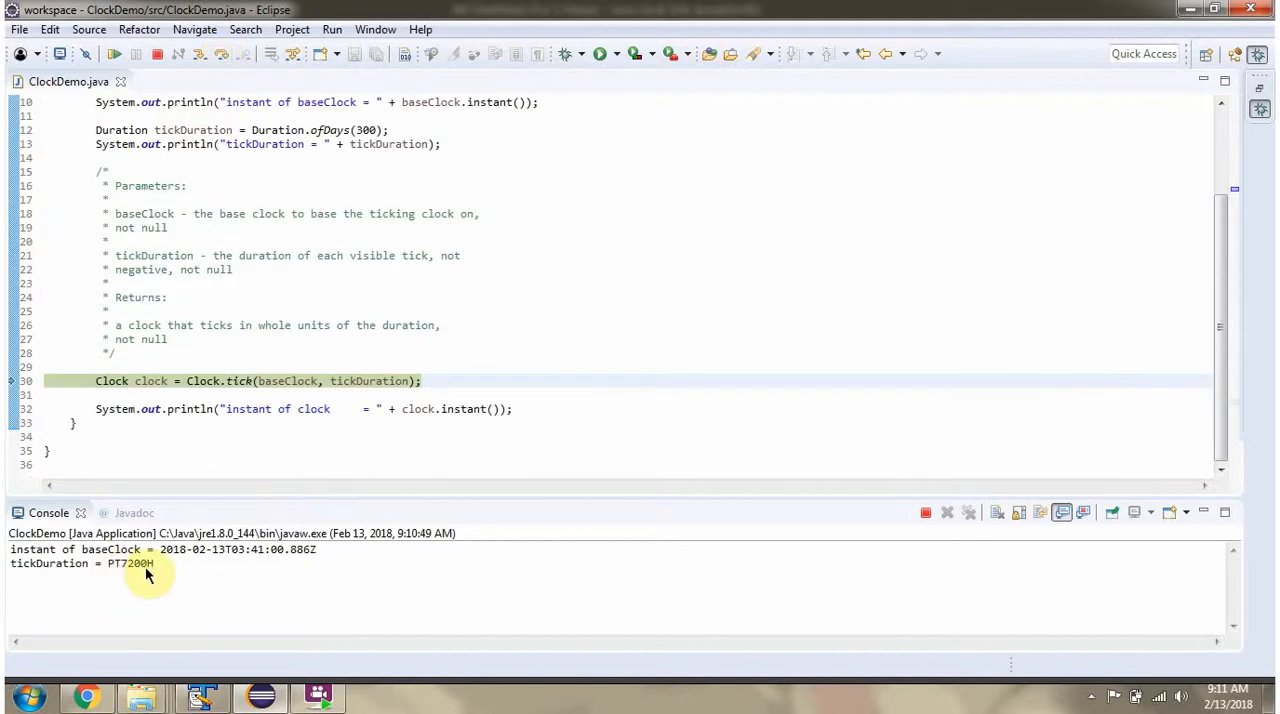
pyautogui.moveTo(140, 578)
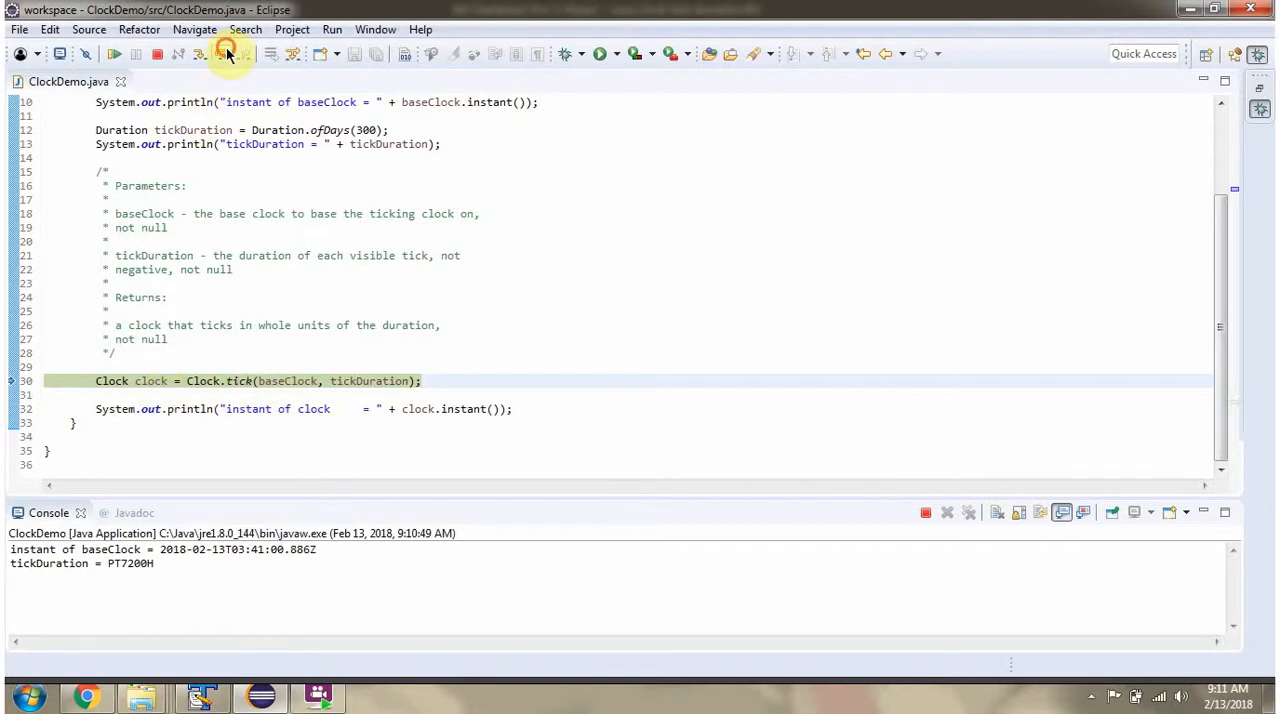
# - Step over the Clock.tick call so execution rests on the final instant print line
pyautogui.click(428, 408)
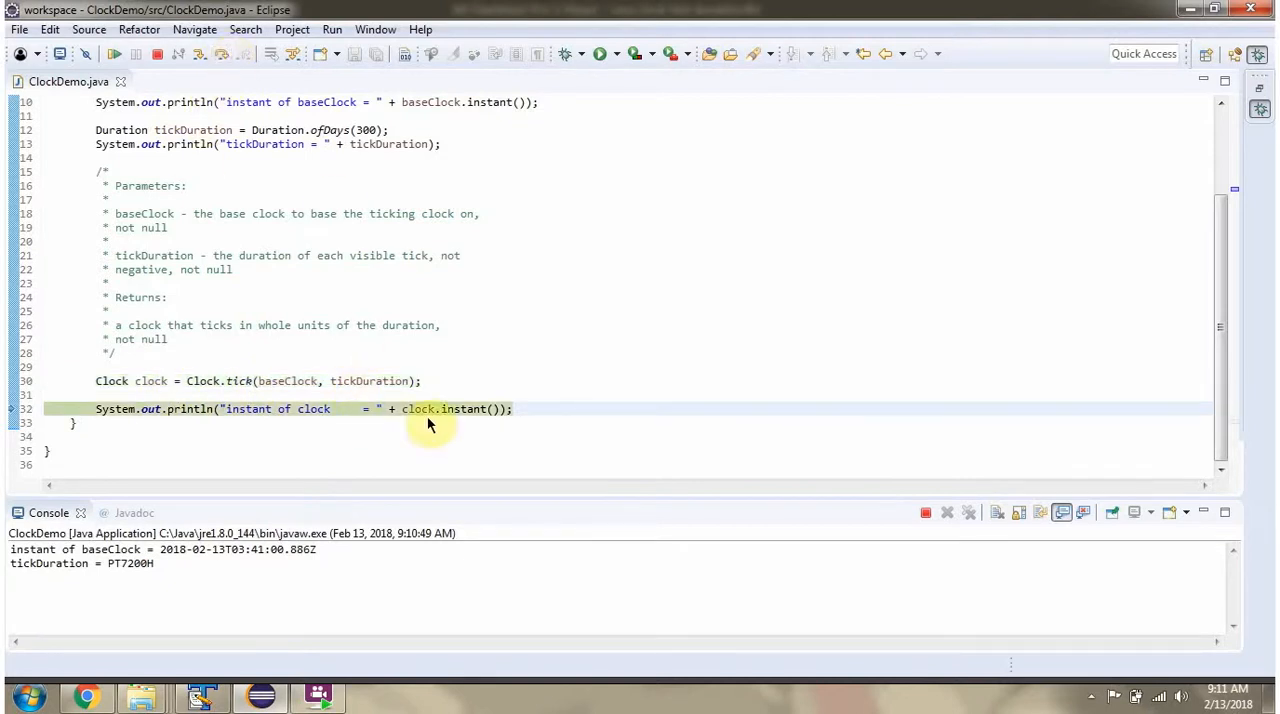
pyautogui.moveTo(464, 420)
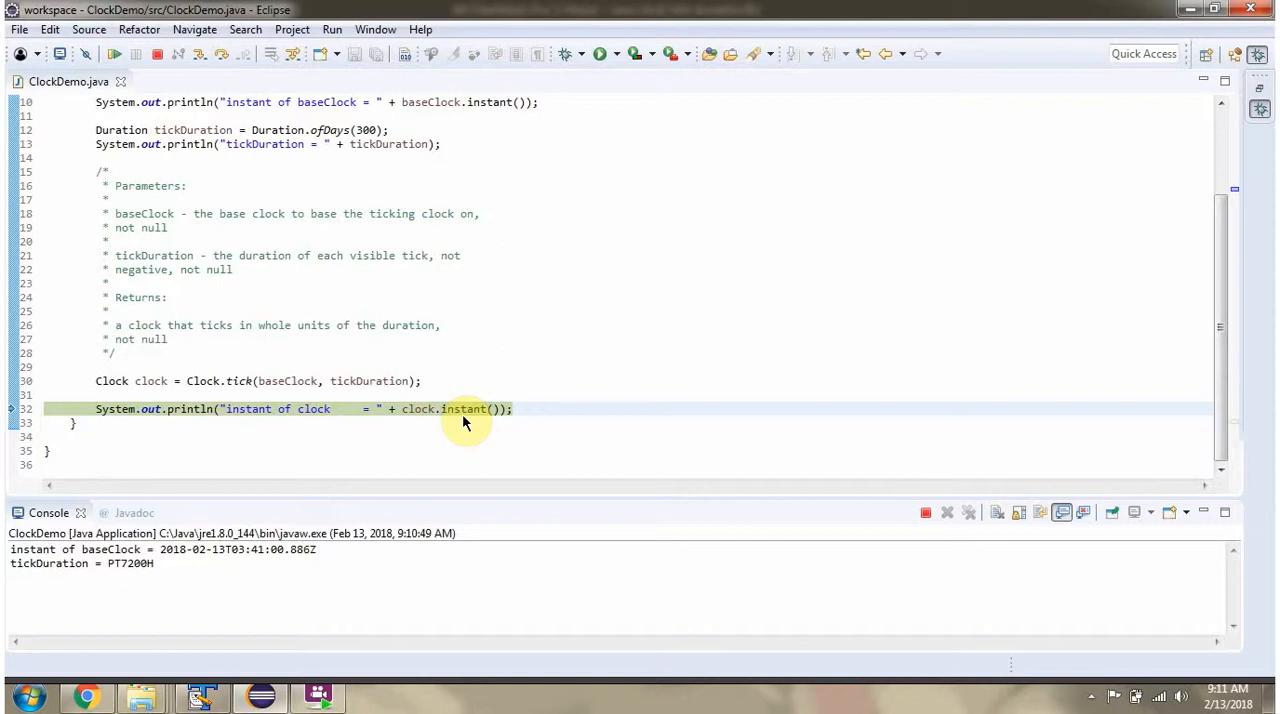